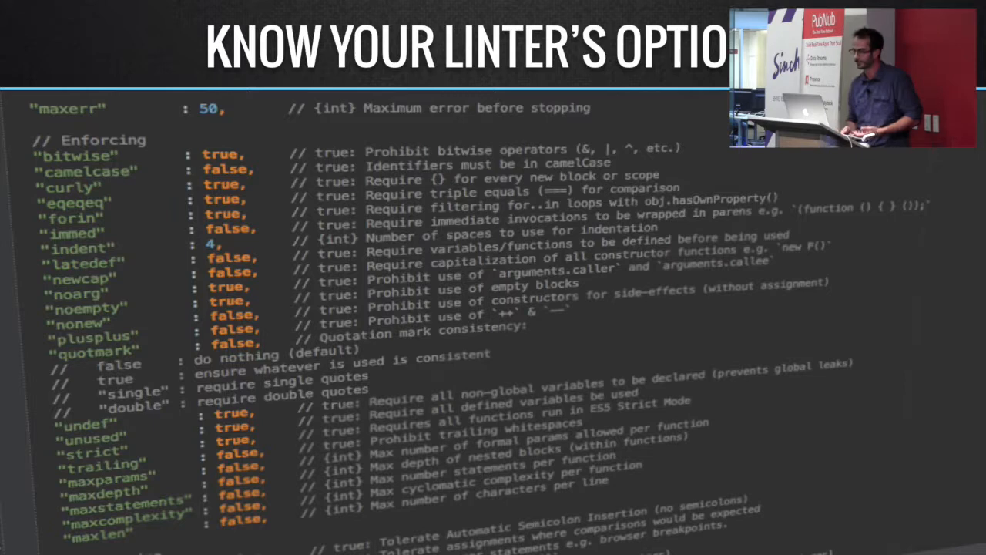
Step: Advance the talk and drill into the Istanbul coverage report for lib/rules/curly.js
key(Right)
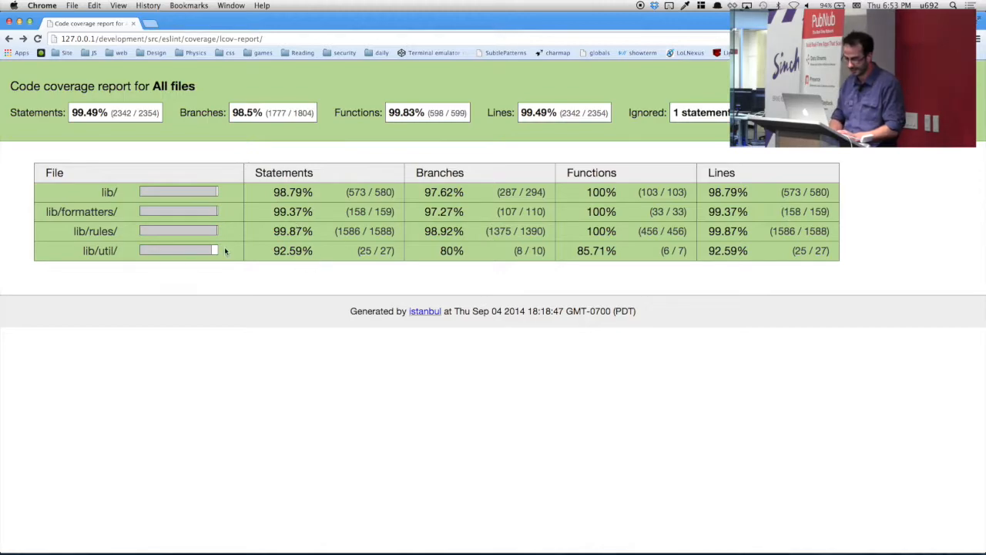
click(96, 231)
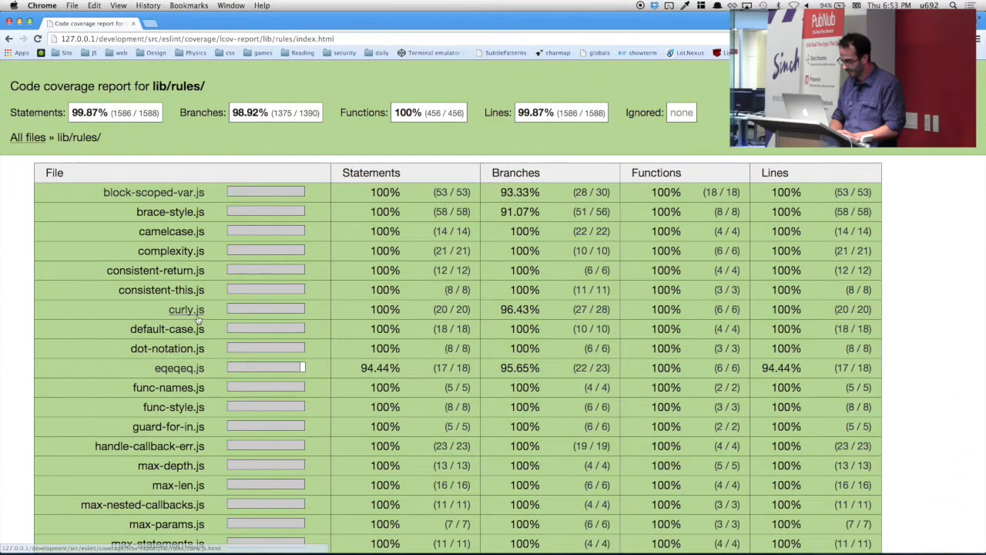
scroll(down, 3)
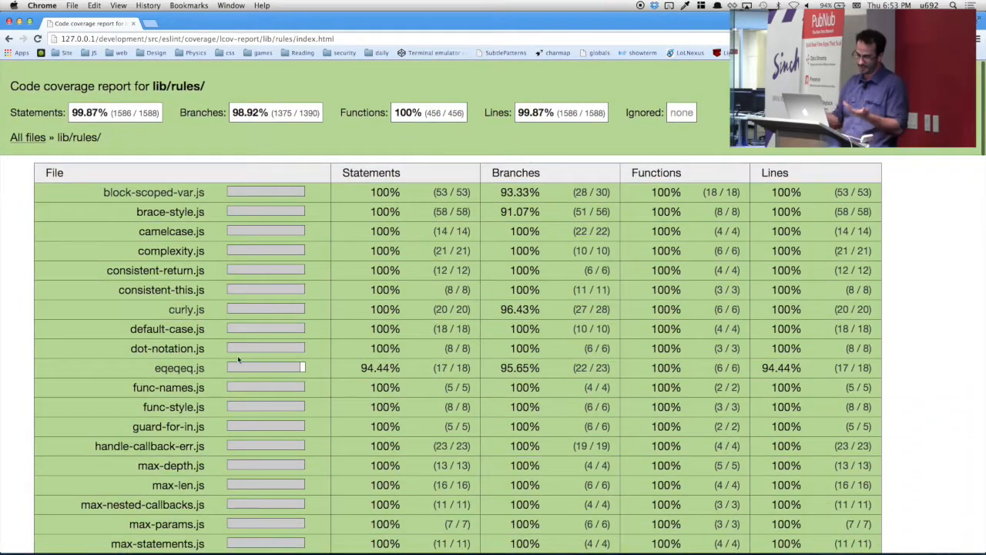
click(186, 308)
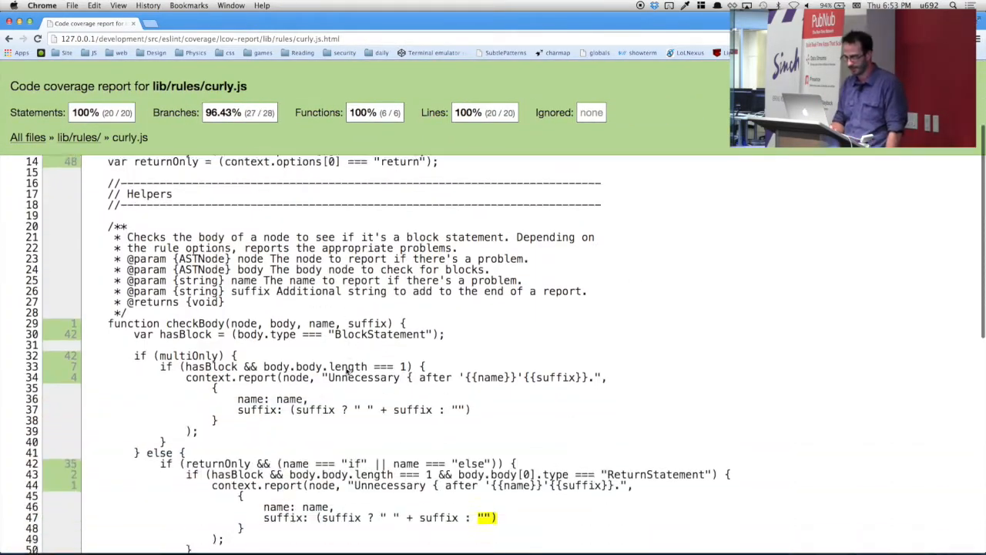
Step: Scroll through curly.js's annotated source lines to review its partly covered branches
scroll(down, 3)
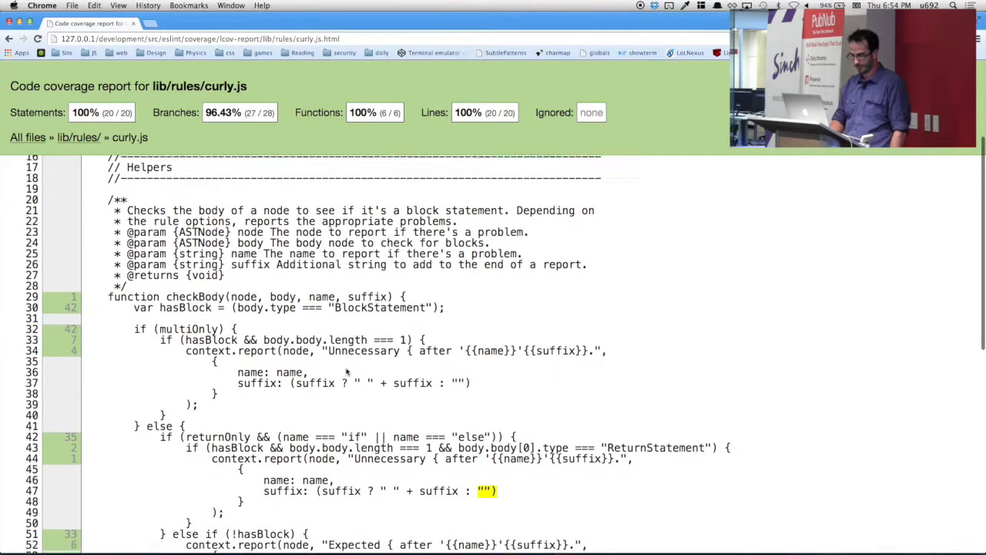
scroll(down, 3)
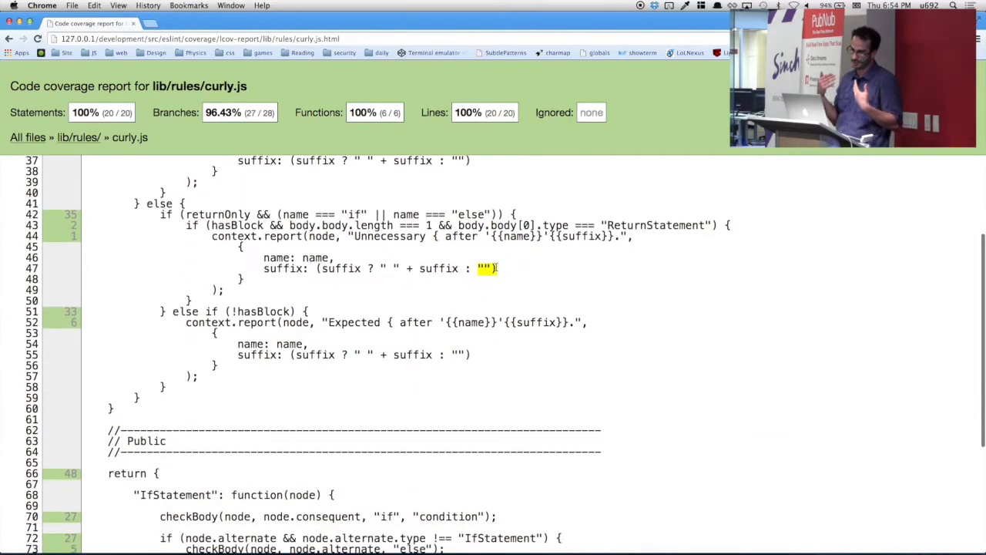
mouse_move(486, 268)
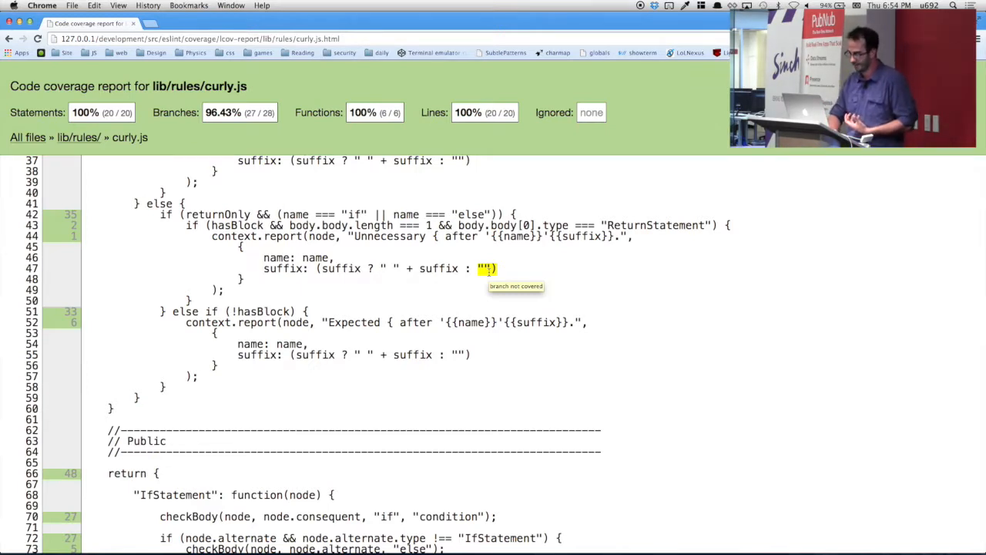
scroll(down, 3)
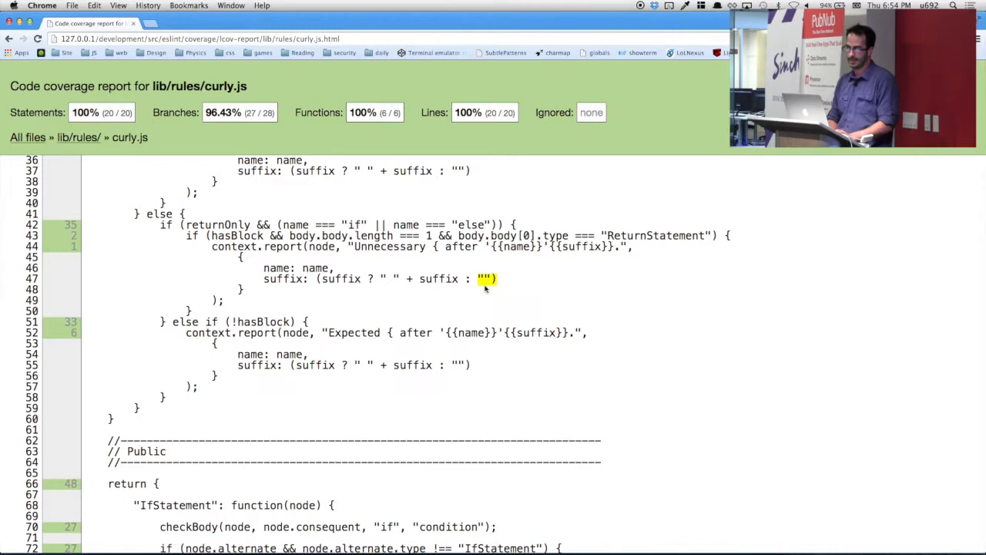
scroll(down, 3)
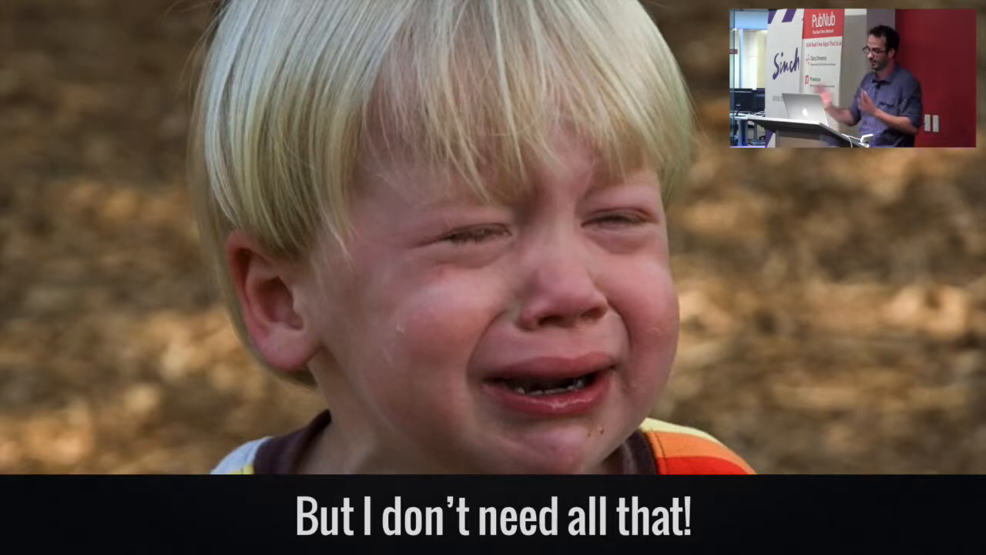
Step: Advance to the crying-child slide captioned "But I don't need all that!"
key(Right)
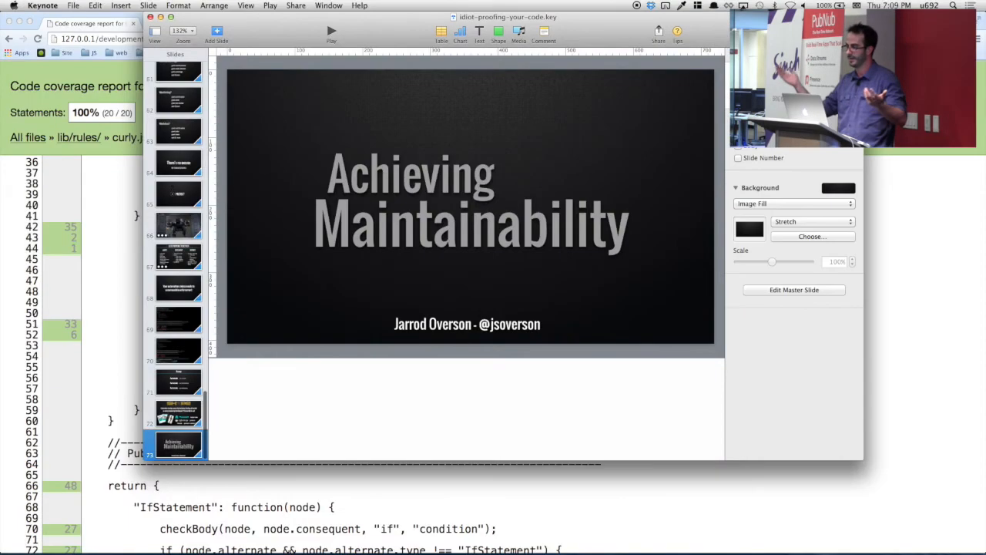
mouse_move(842, 353)
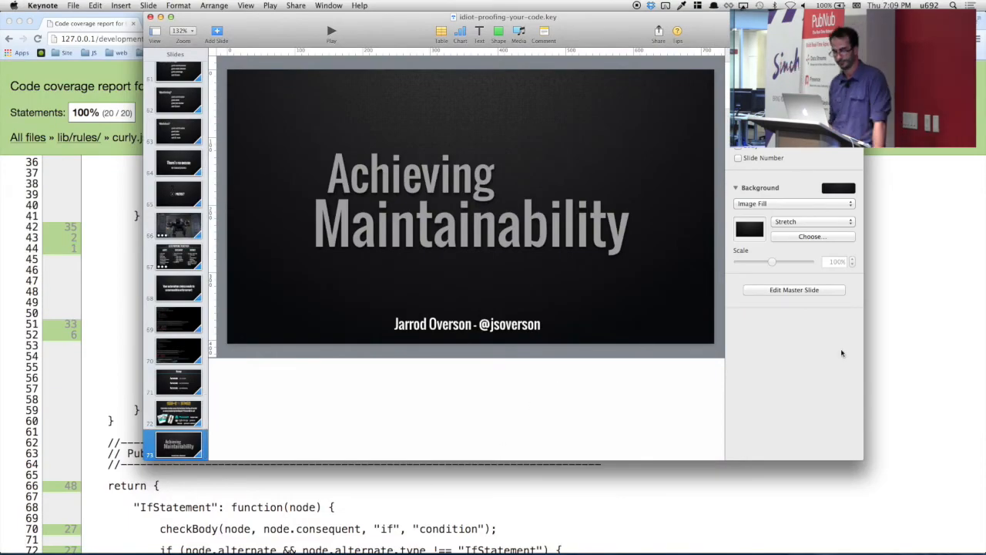